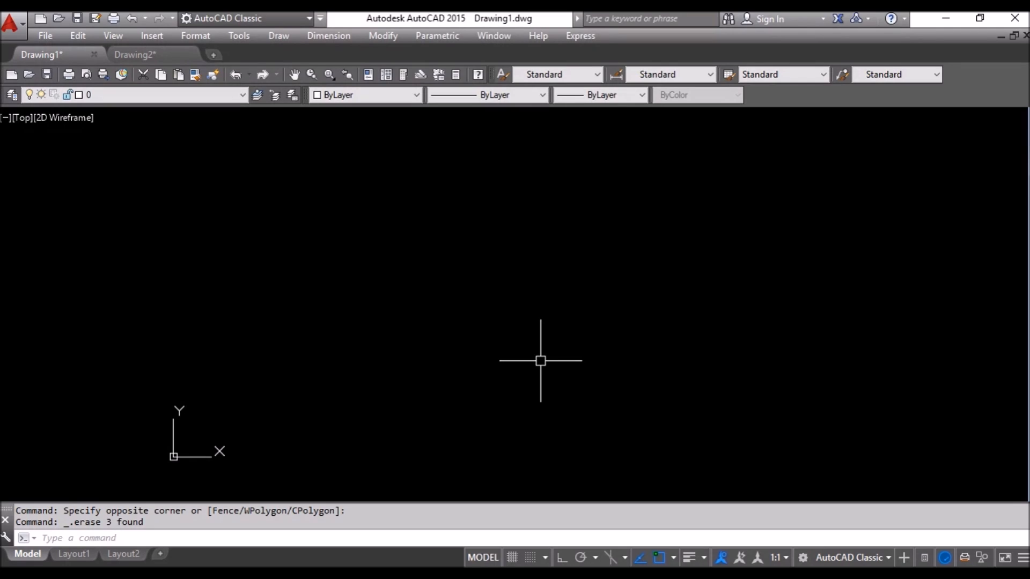
pyautogui.moveTo(581, 232)
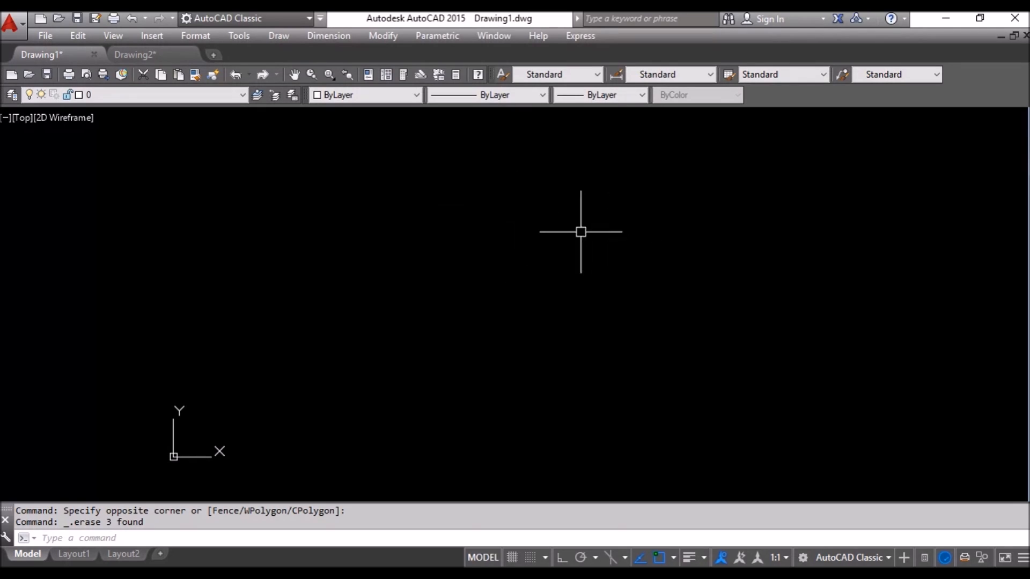
pyautogui.moveTo(468, 241)
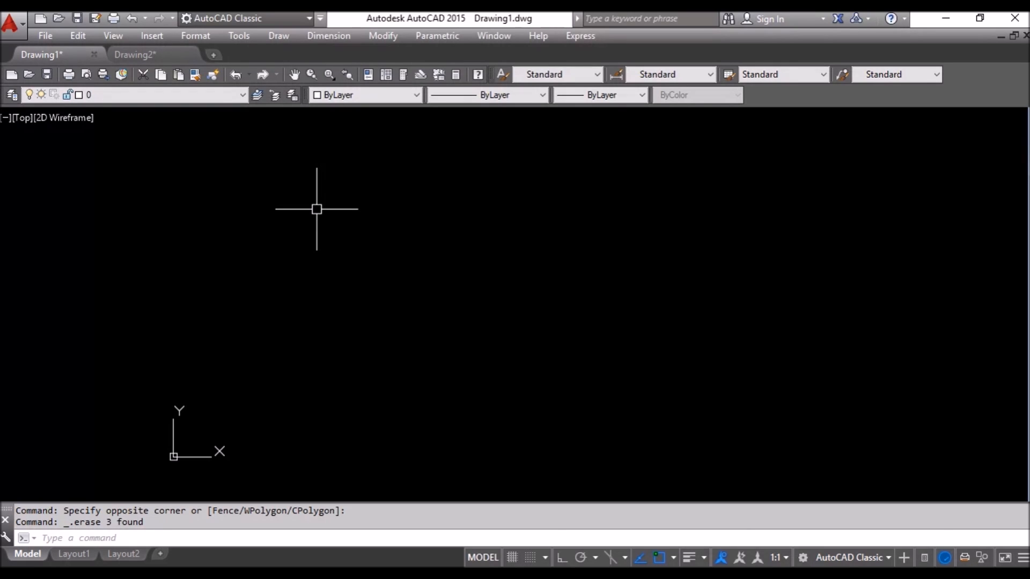
# Draw a polyline with PL, a rectangle overlapping it with REC, and a circle inside with C
pyautogui.write('pl')
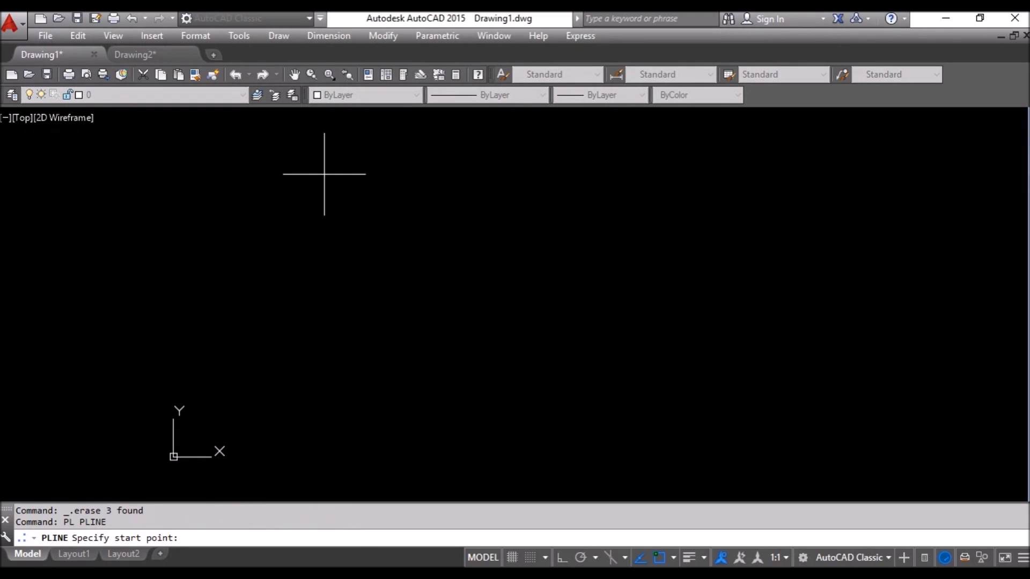
pyautogui.write('Re')
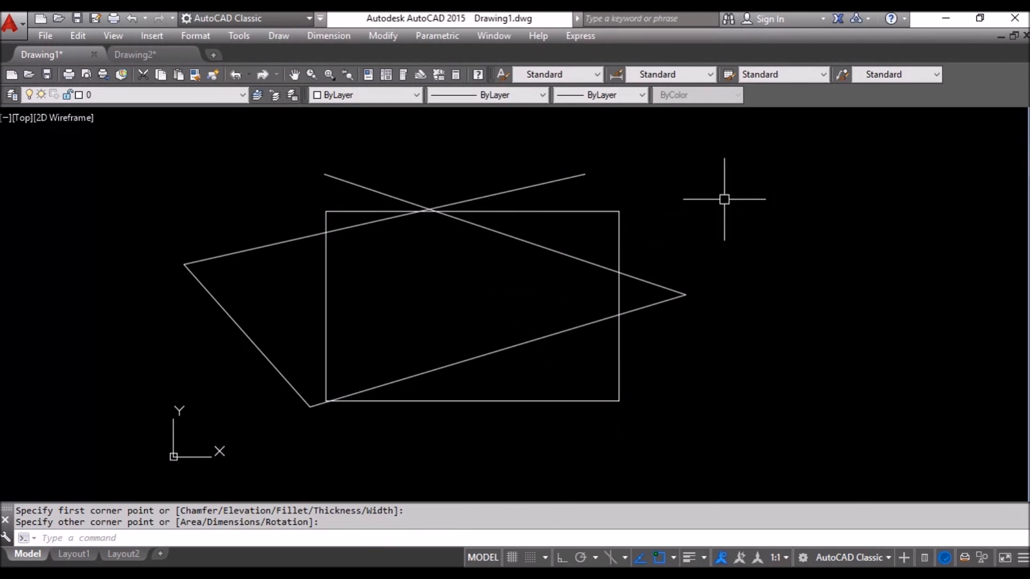
pyautogui.write('c')
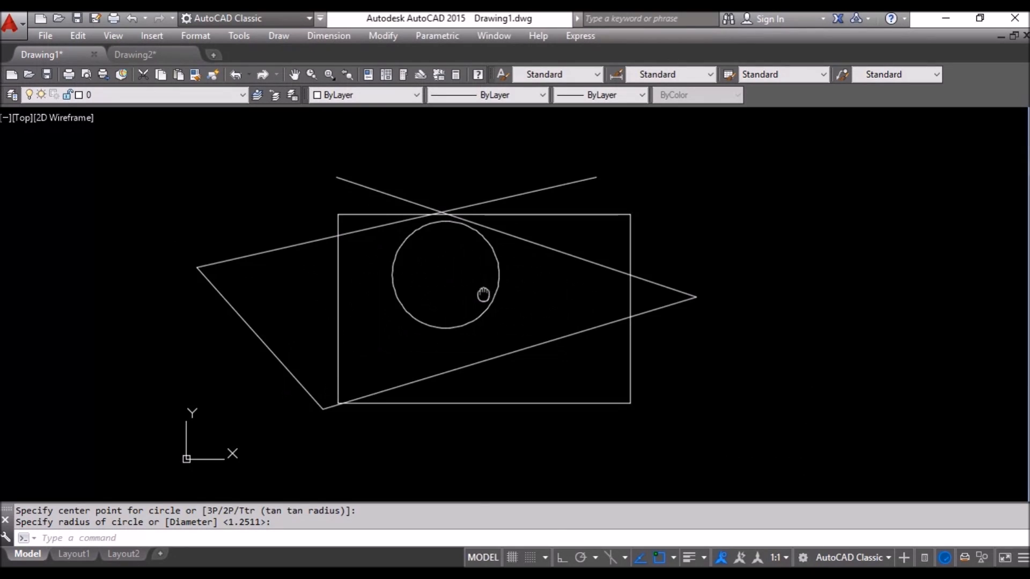
# Open Plot, cancel, reopen it from the toolbar, and expand the Printer/plotter Name list
pyautogui.click(45, 36)
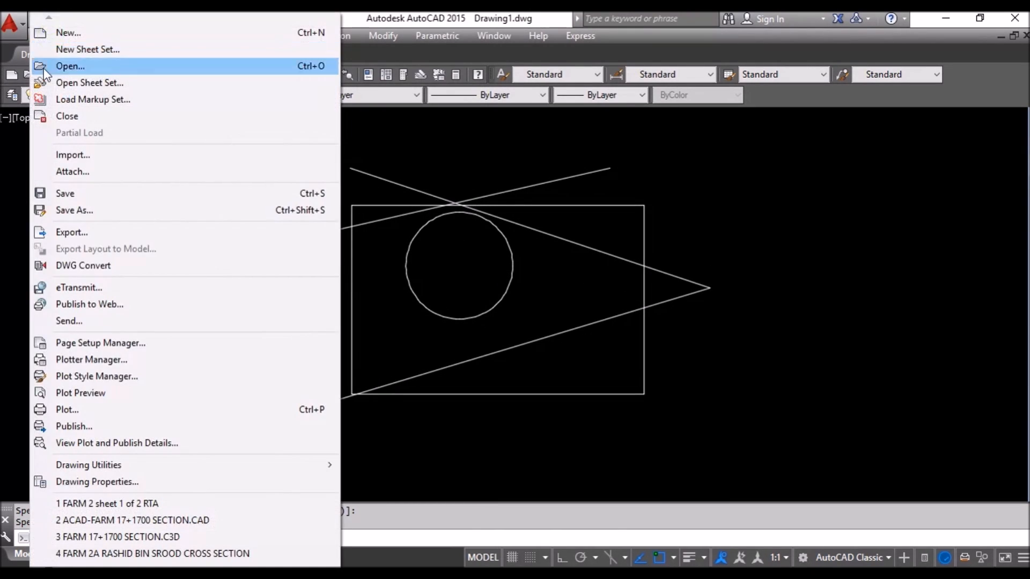
pyautogui.moveTo(96, 409)
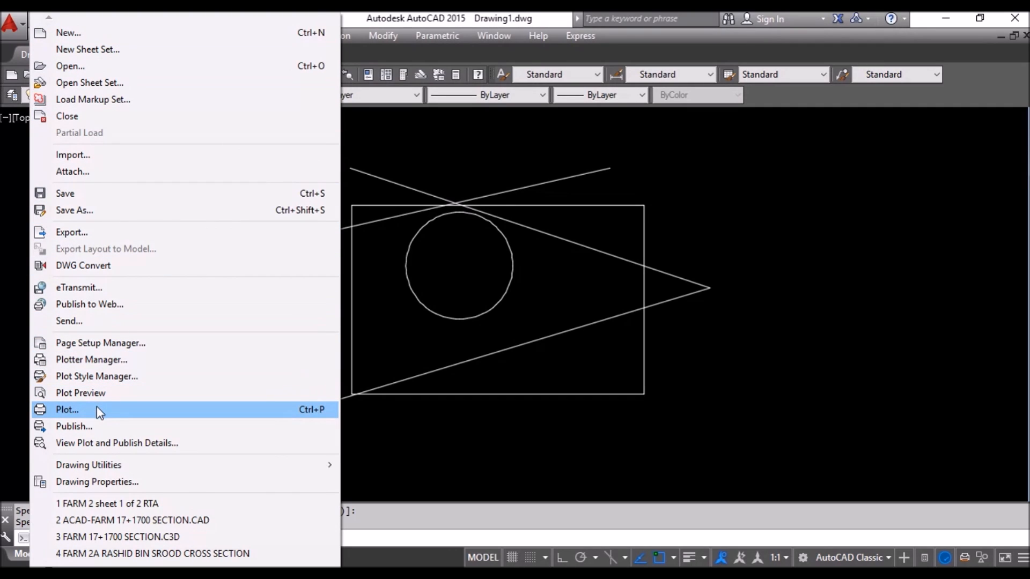
pyautogui.click(67, 410)
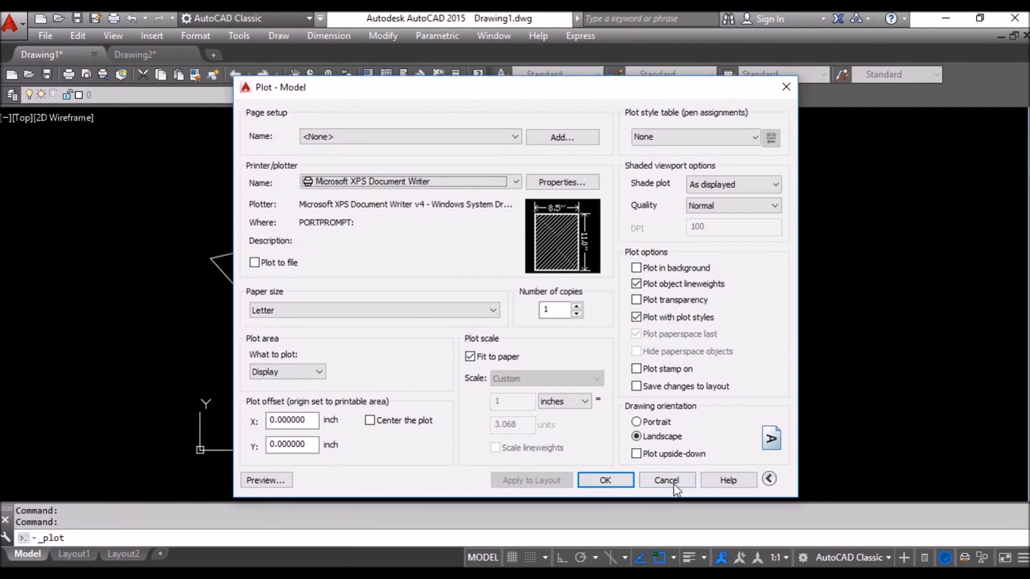
pyautogui.click(667, 481)
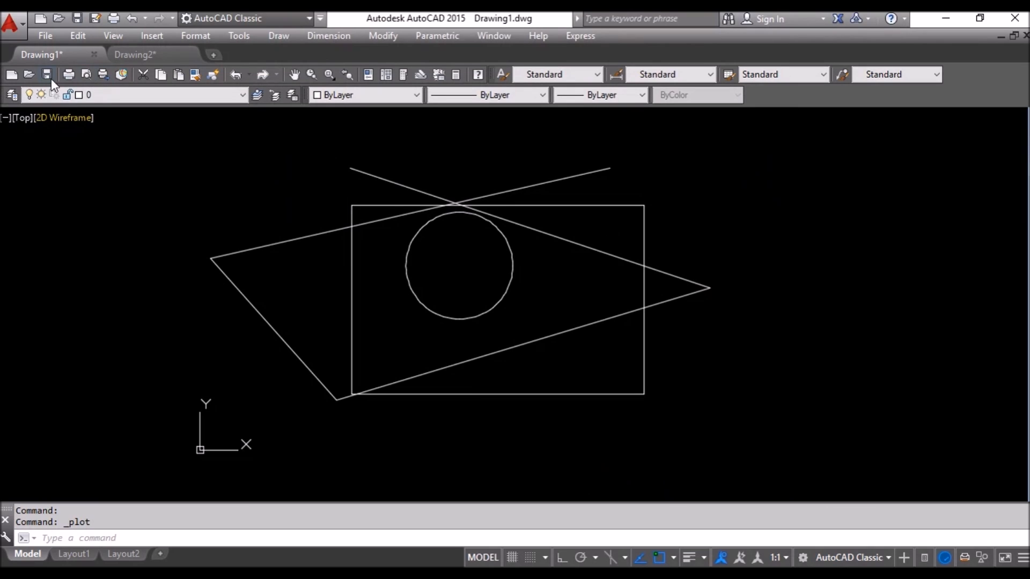
pyautogui.click(47, 74)
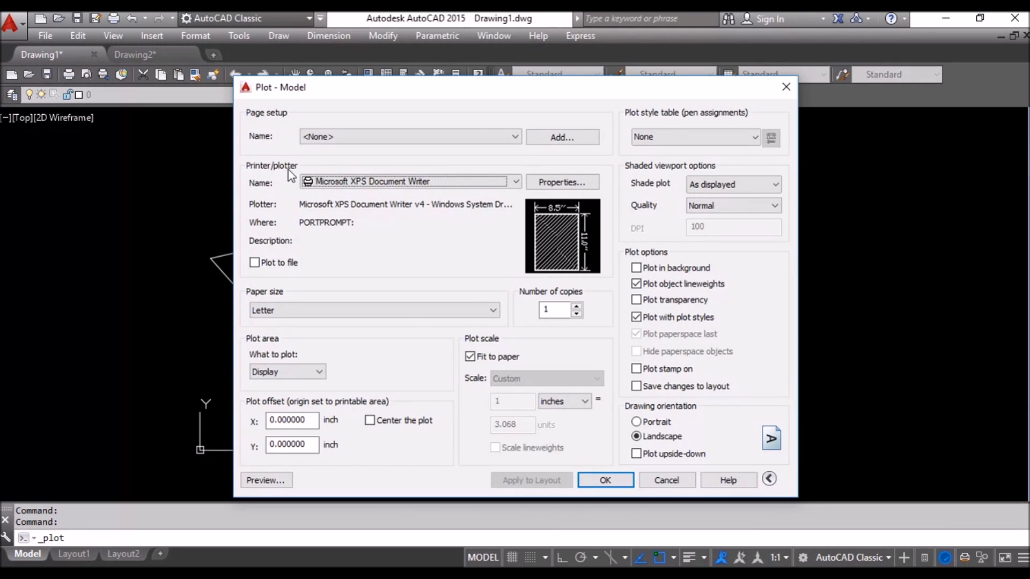
pyautogui.click(515, 182)
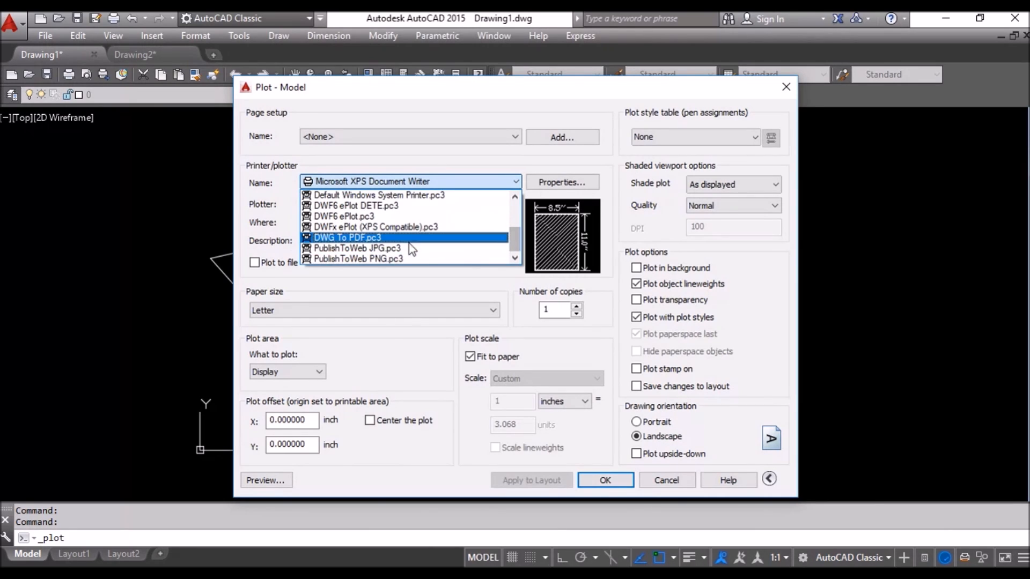
# Plot with DWG To PDF on ISO A3 (420 x 297 MM), window area, centred, and confirm
pyautogui.click(347, 237)
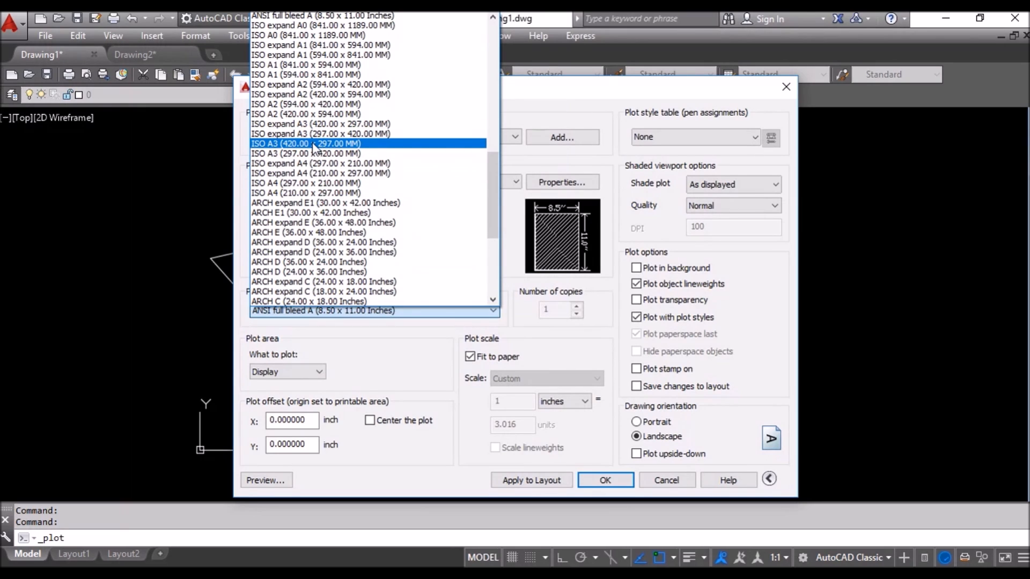
pyautogui.click(307, 143)
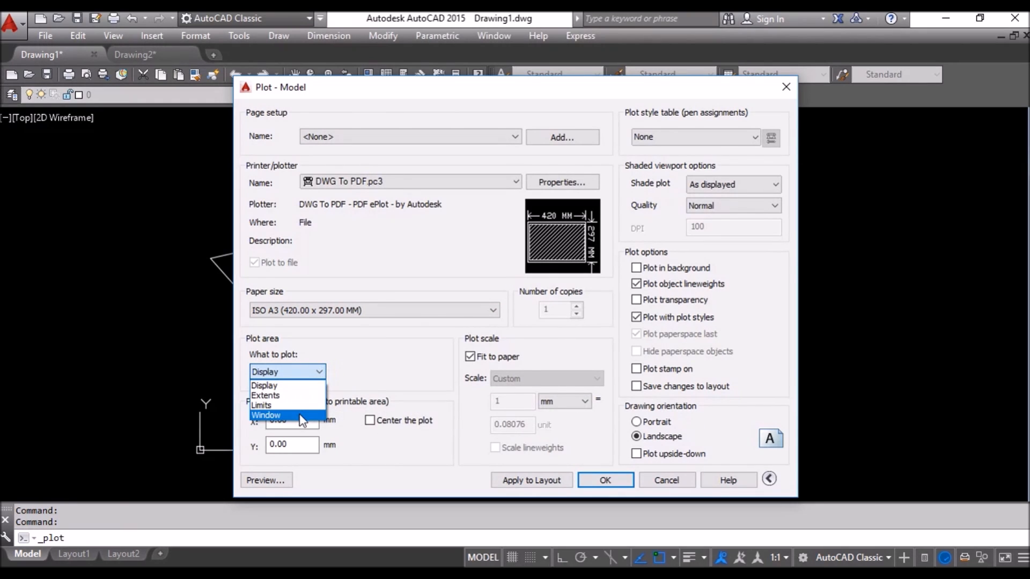
pyautogui.click(266, 415)
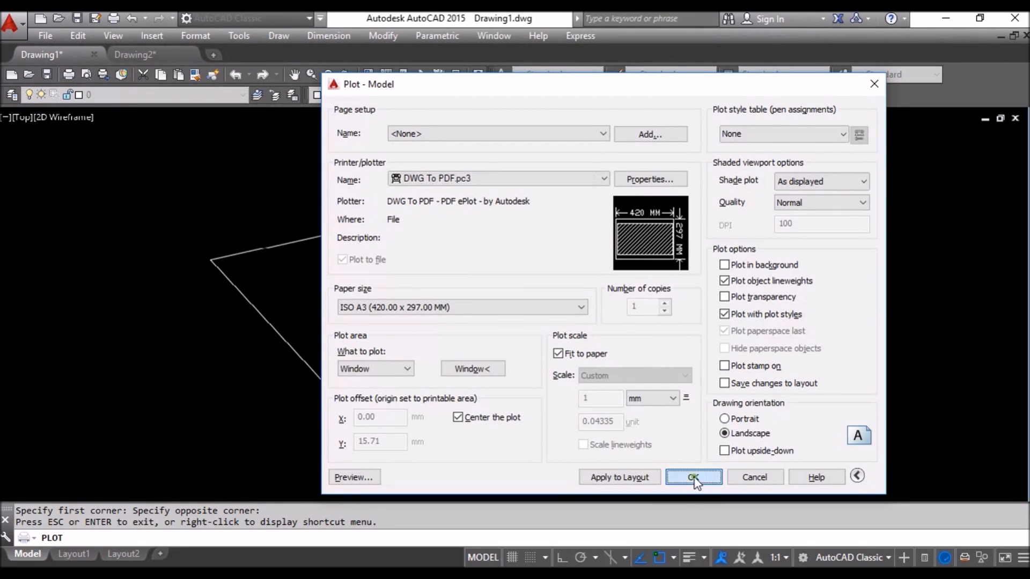
pyautogui.click(694, 477)
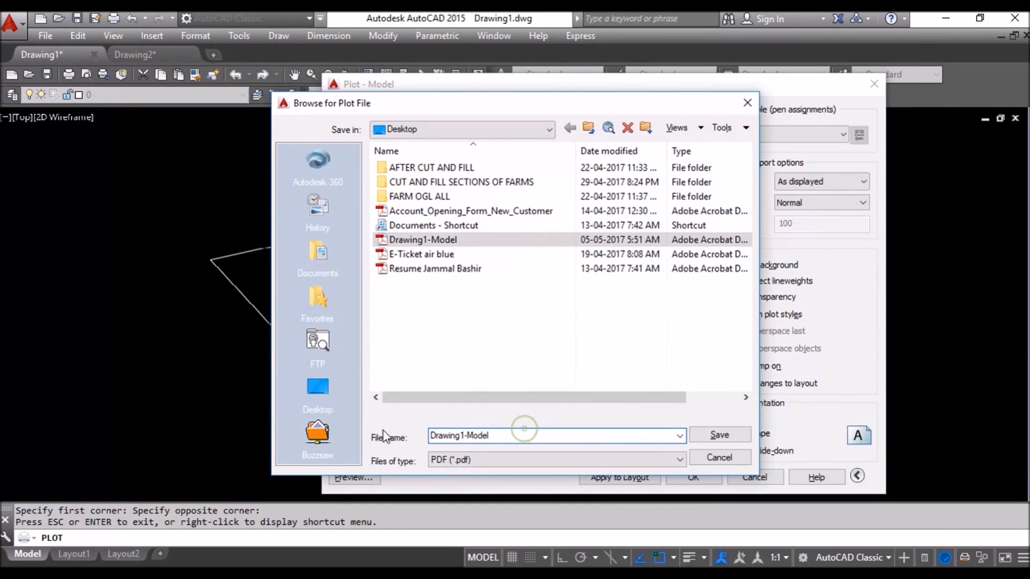
# Save the plot as TEST.pdf, view it in Acrobat, then close it
pyautogui.write('text')
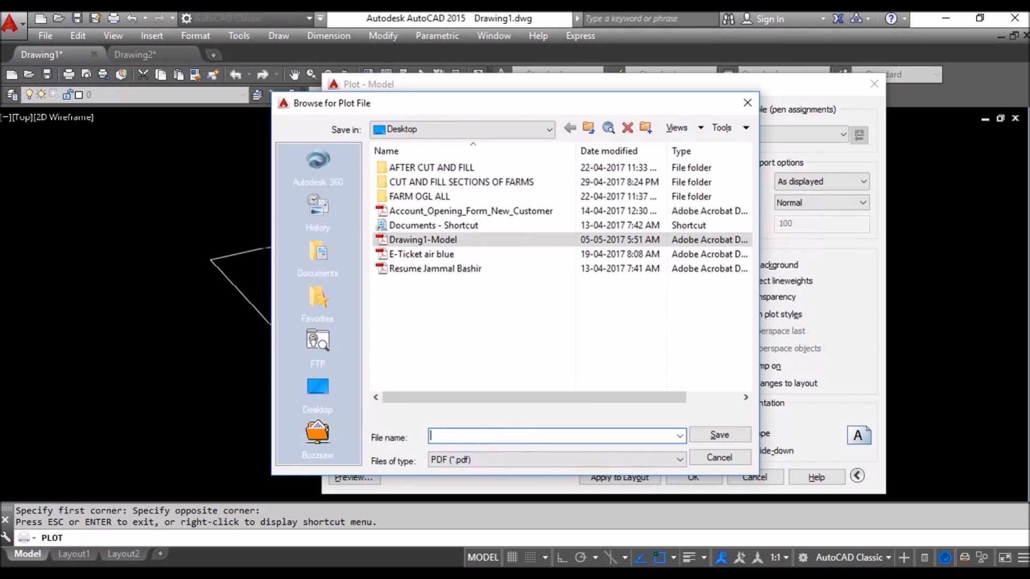
pyautogui.write('TES')
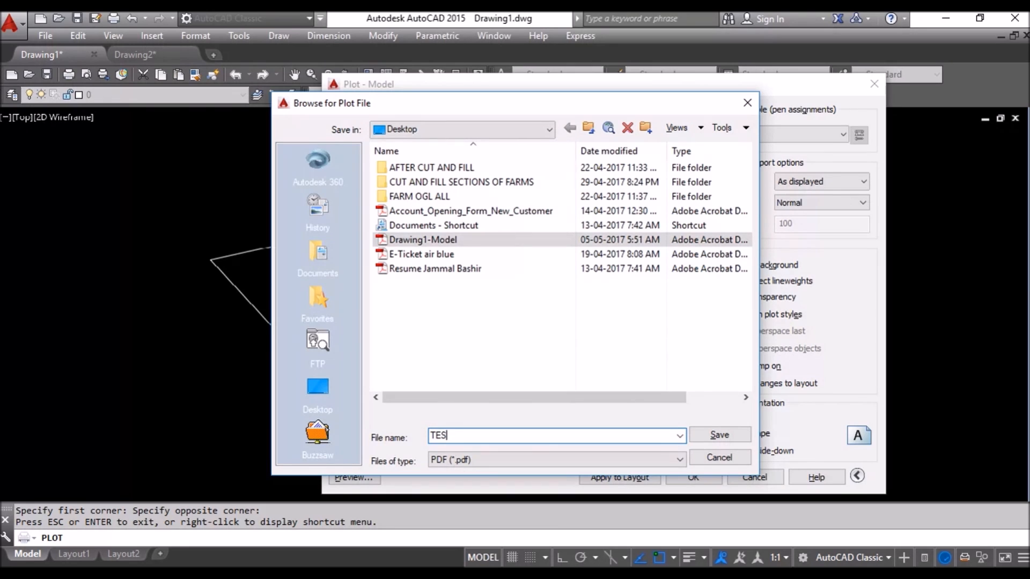
pyautogui.click(719, 435)
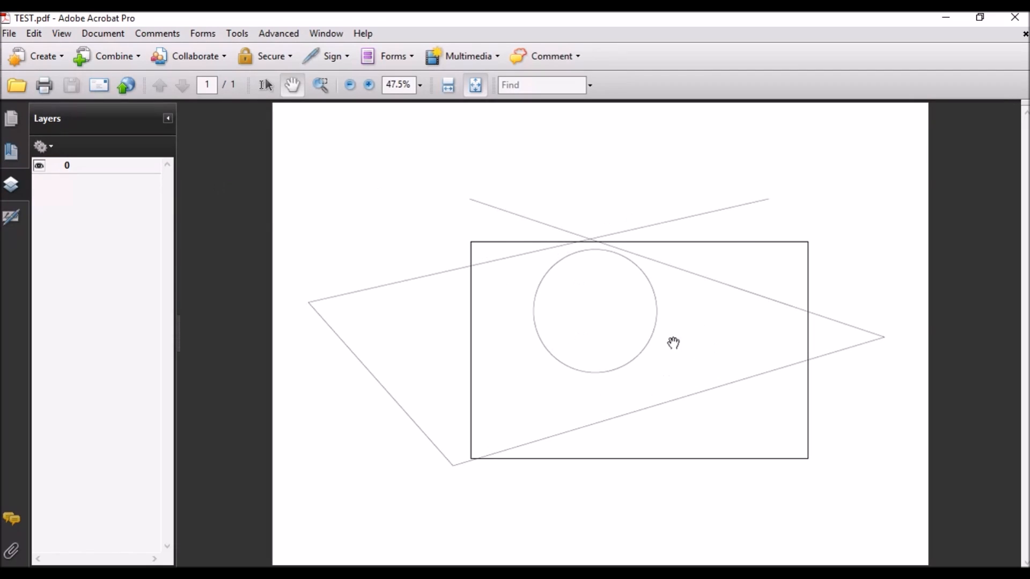
pyautogui.click(349, 85)
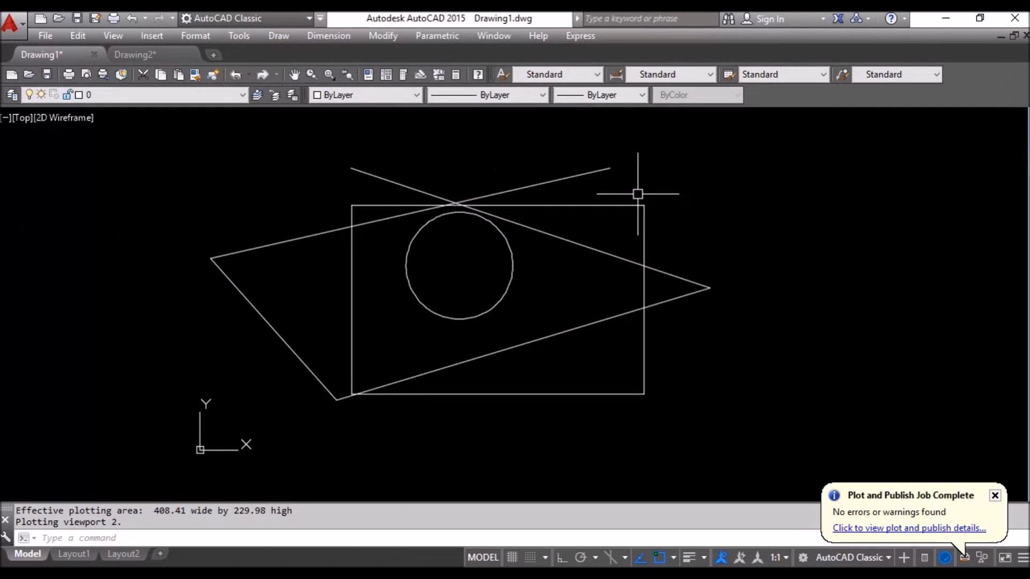
# Switch between the Drawing1 and Drawing2 tabs, ending on Drawing2
pyautogui.click(134, 54)
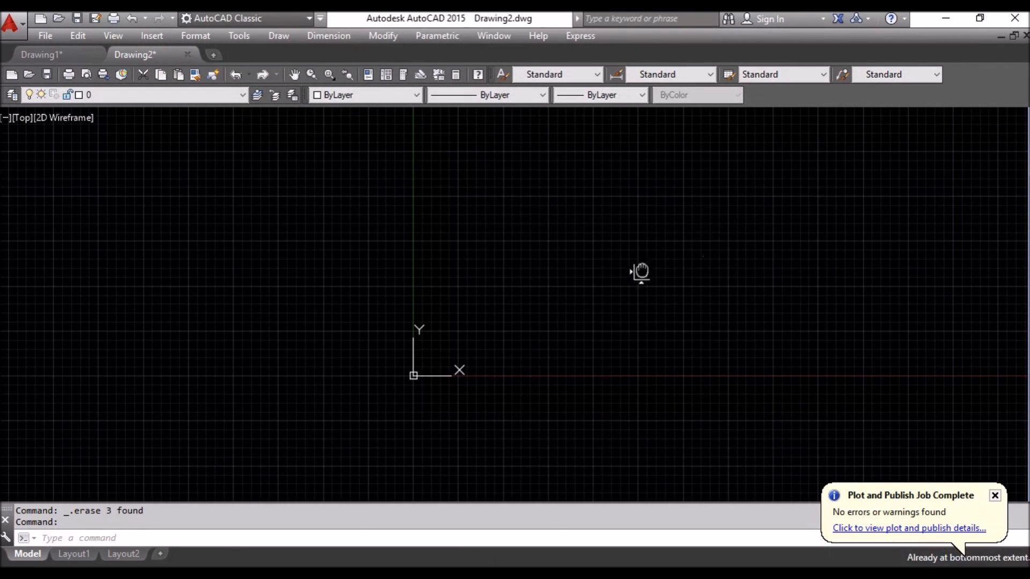
pyautogui.click(41, 54)
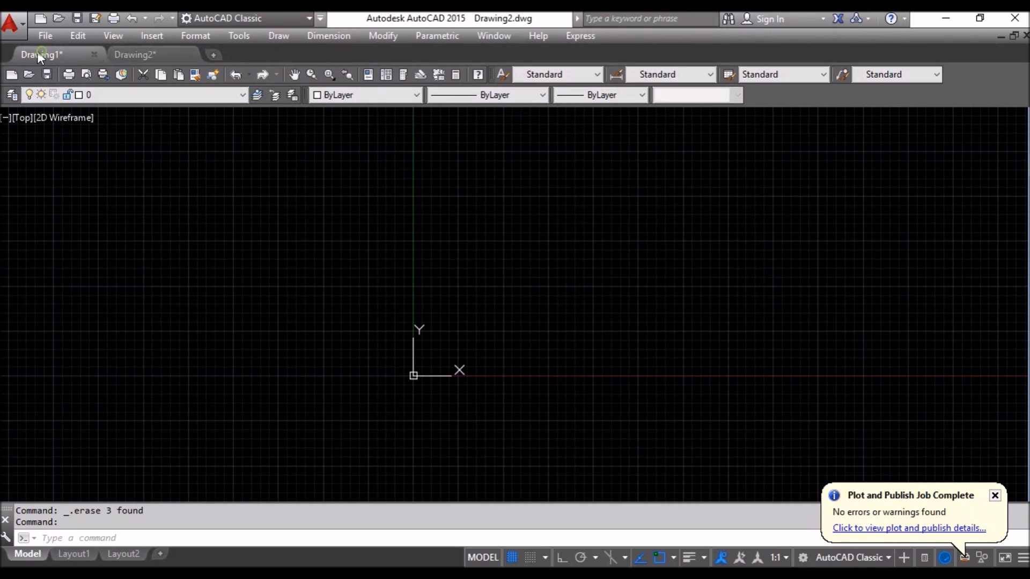
pyautogui.click(42, 54)
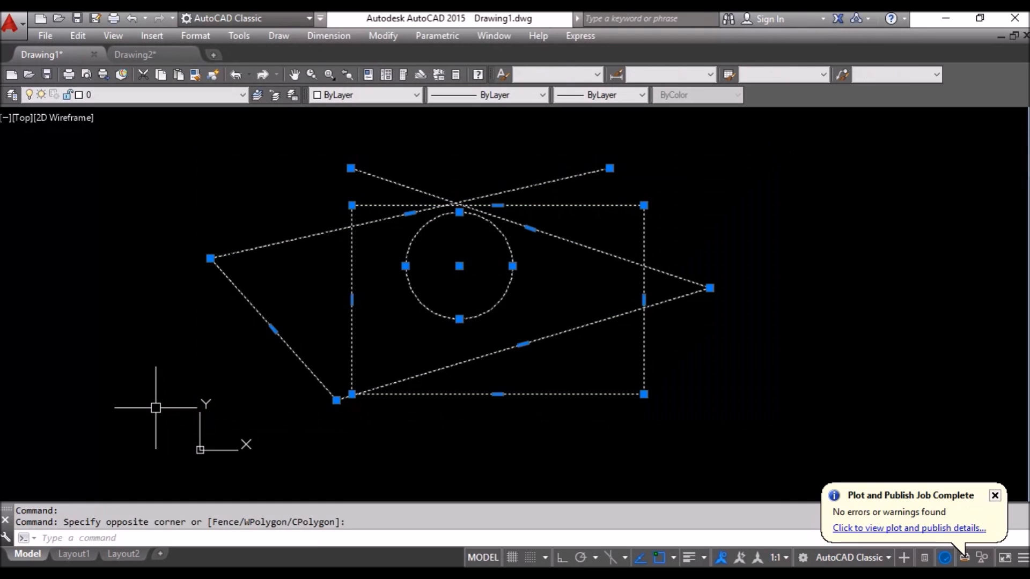
pyautogui.click(135, 54)
pyautogui.write('XR')
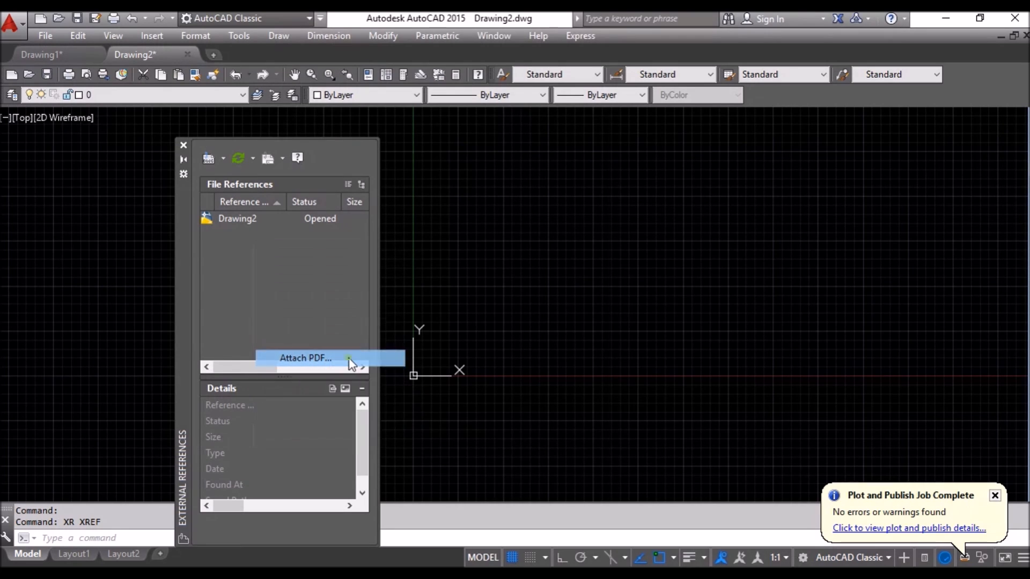
# Choose Attach PDF in File References and open TEST.pdf
pyautogui.click(305, 358)
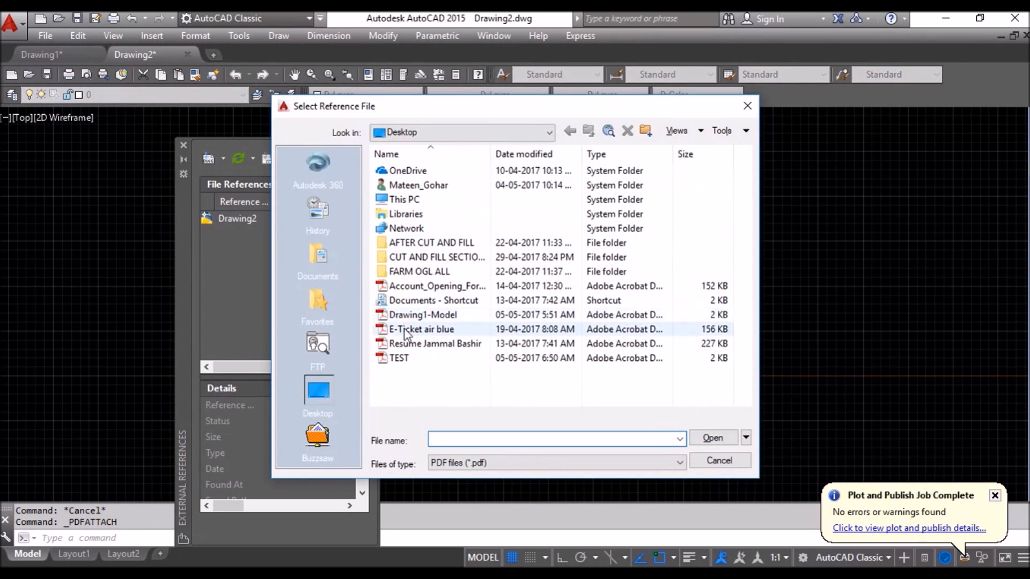
pyautogui.click(399, 358)
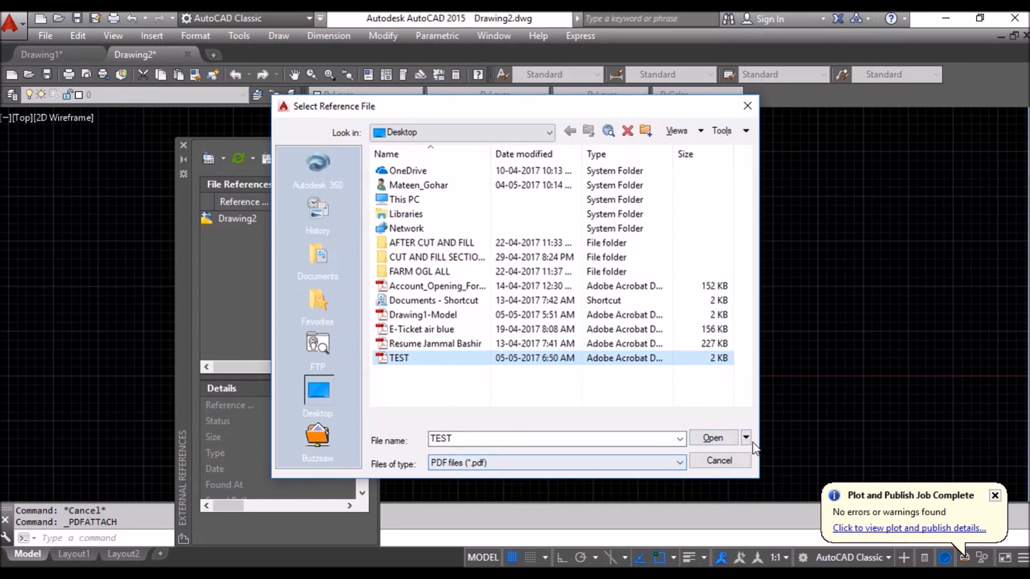
pyautogui.click(713, 438)
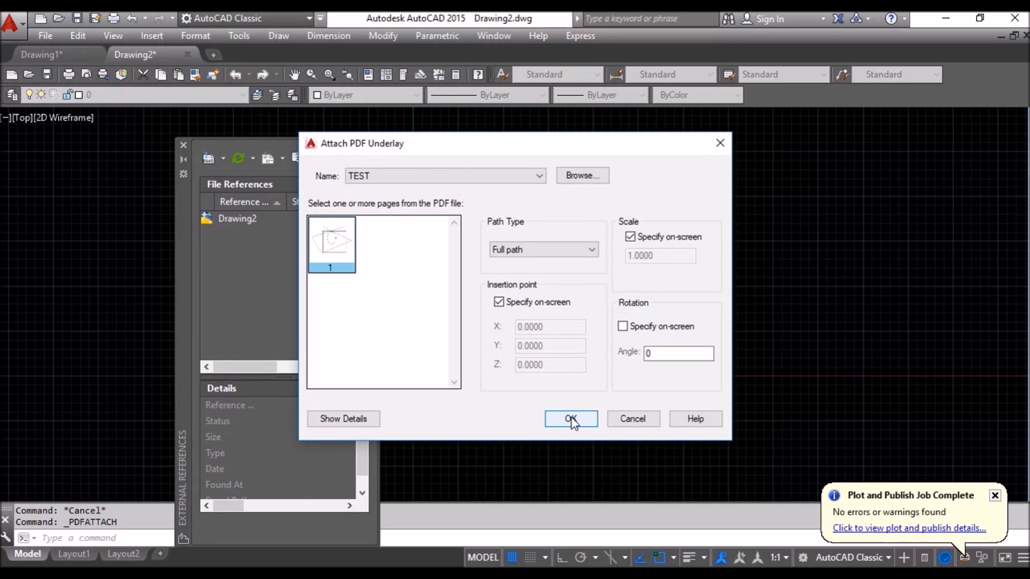
# Confirm the Attach PDF Underlay dialog to place TEST.pdf in Drawing2
pyautogui.click(570, 419)
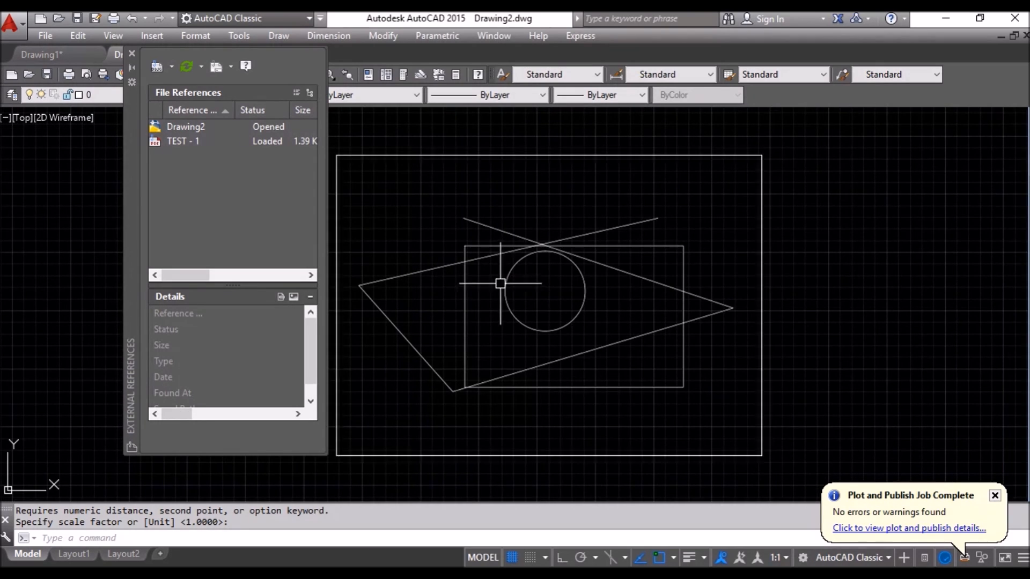
# Trace over the underlay with PL, then right-click the underlay for its reference options
pyautogui.write('PL PLINE')
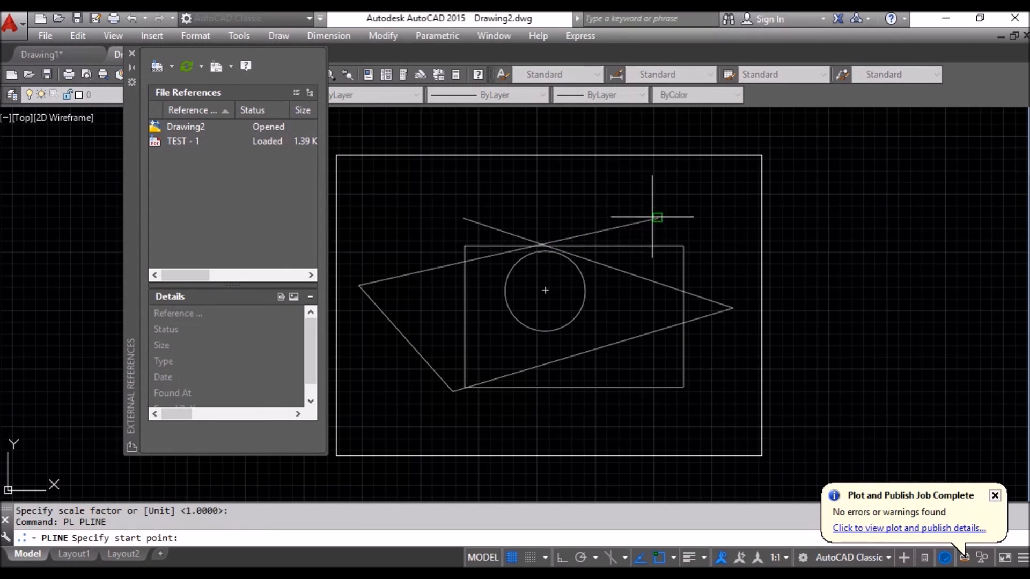
pyautogui.moveTo(657, 217)
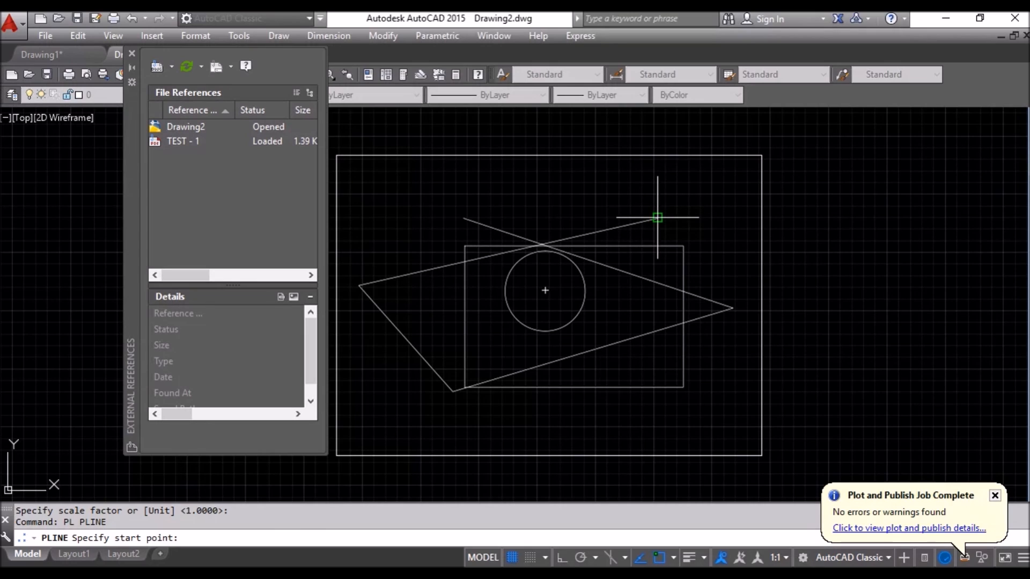
pyautogui.rightClick(183, 140)
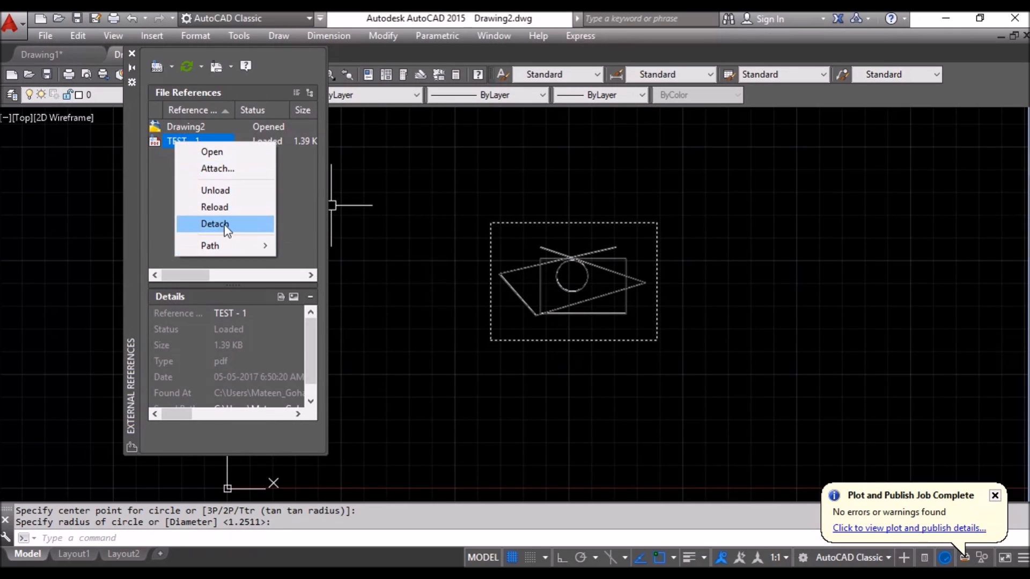
# Detach TEST - 1 in External References and close the palette
pyautogui.click(214, 224)
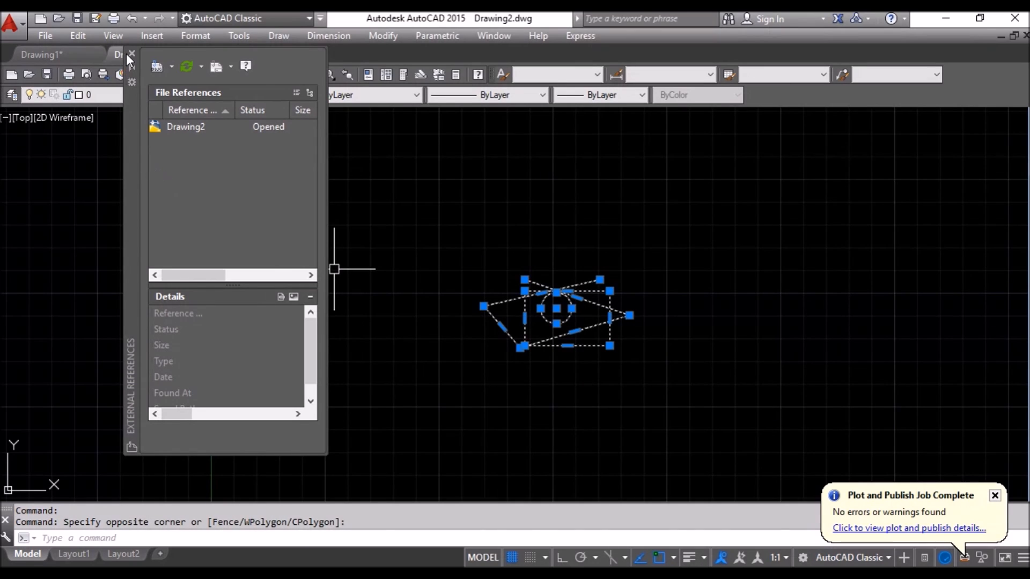
pyautogui.click(131, 53)
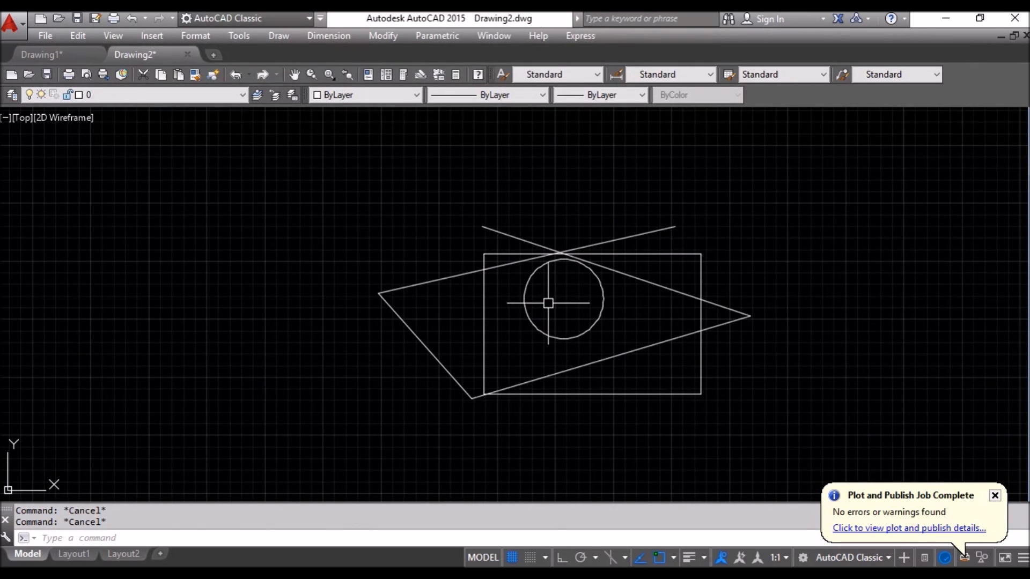